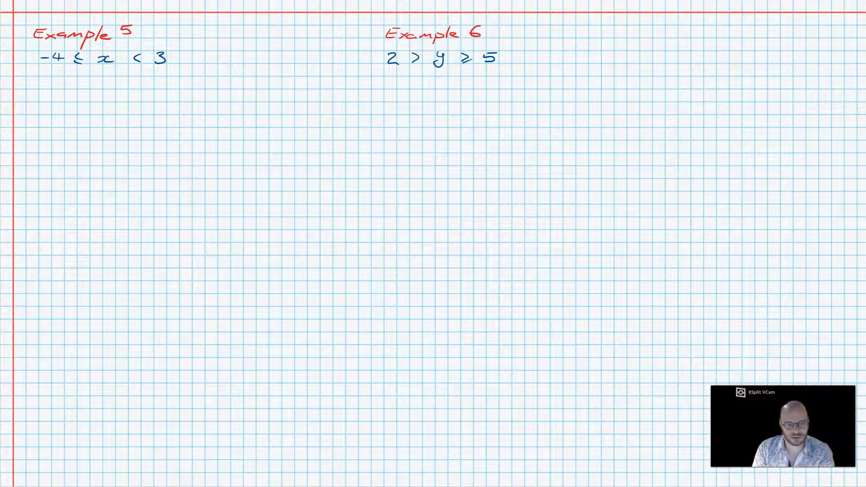
# - Highlight -4 ≤ x yellow, write -4 in blue, highlight x ≥ -4 yellow and x < 3 green
pyautogui.moveTo(42, 58); pyautogui.dragTo(116, 59)
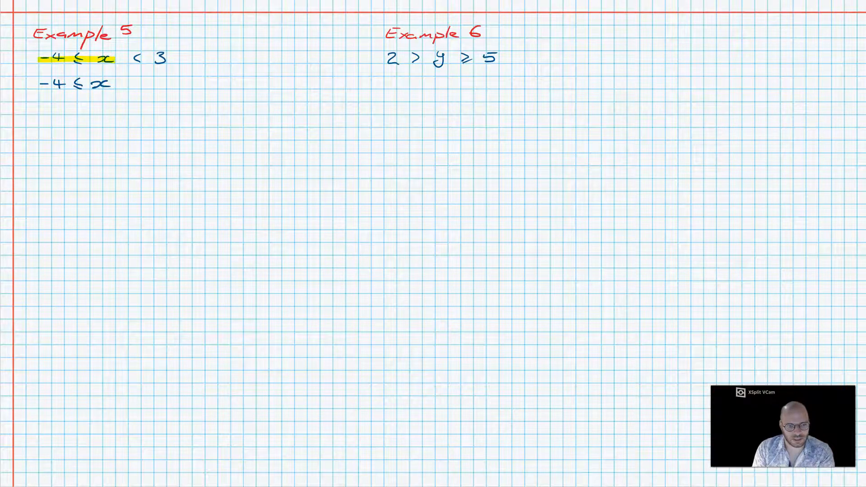
pyautogui.click(77, 97)
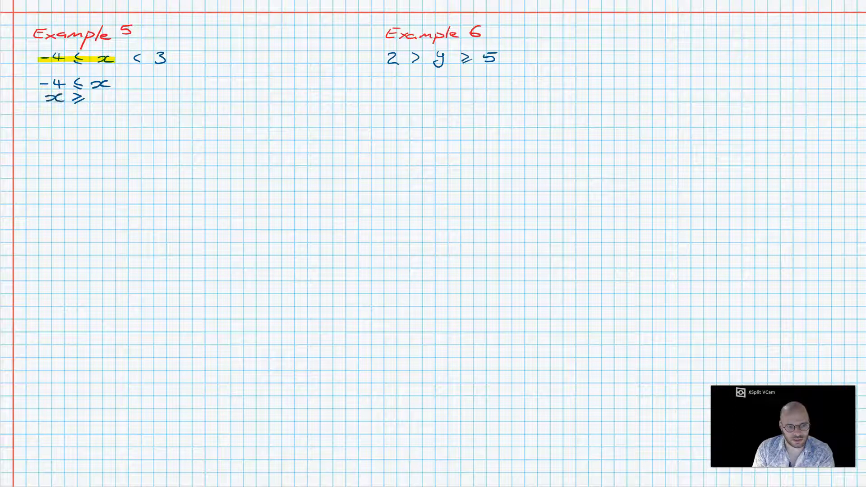
pyautogui.write('-4')
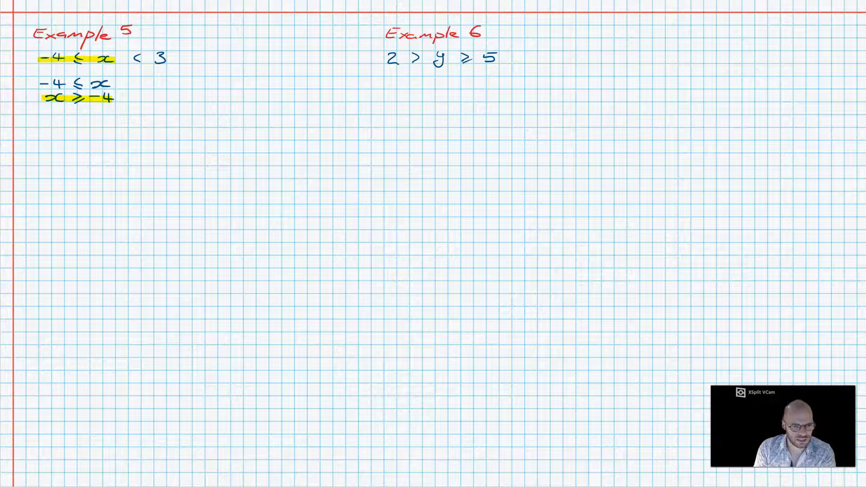
pyautogui.moveTo(102, 58); pyautogui.dragTo(160, 58)
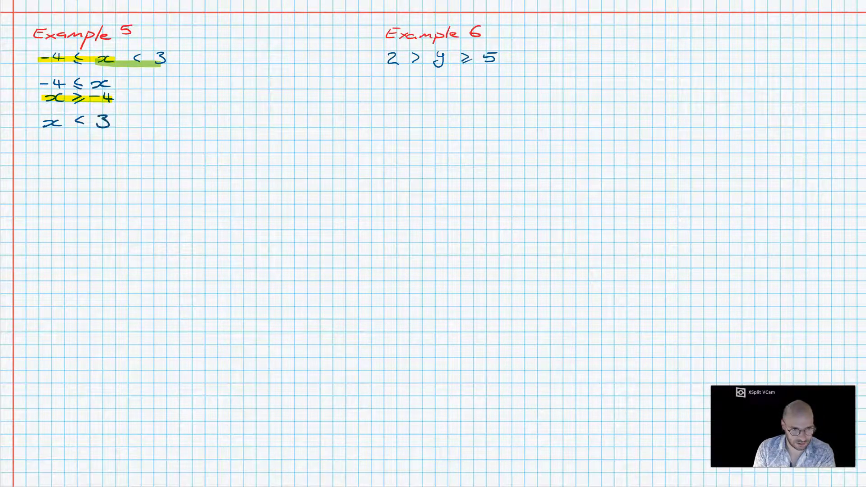
pyautogui.moveTo(41, 123); pyautogui.dragTo(111, 122)
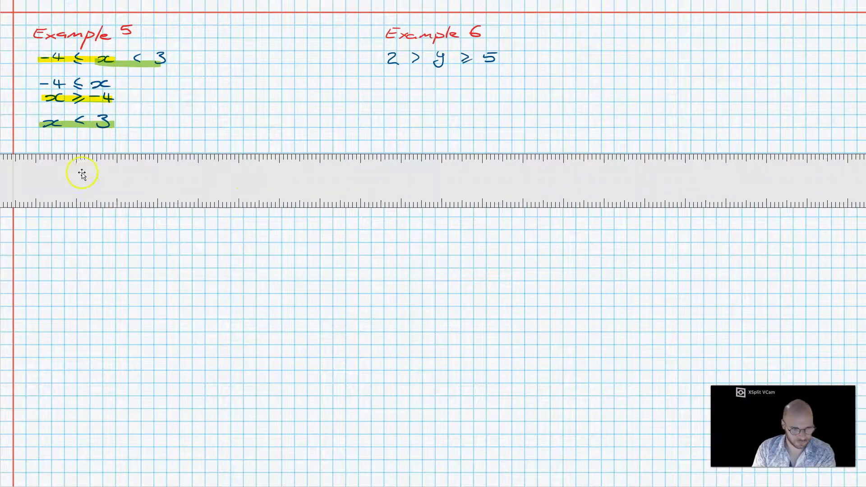
pyautogui.moveTo(255, 184)
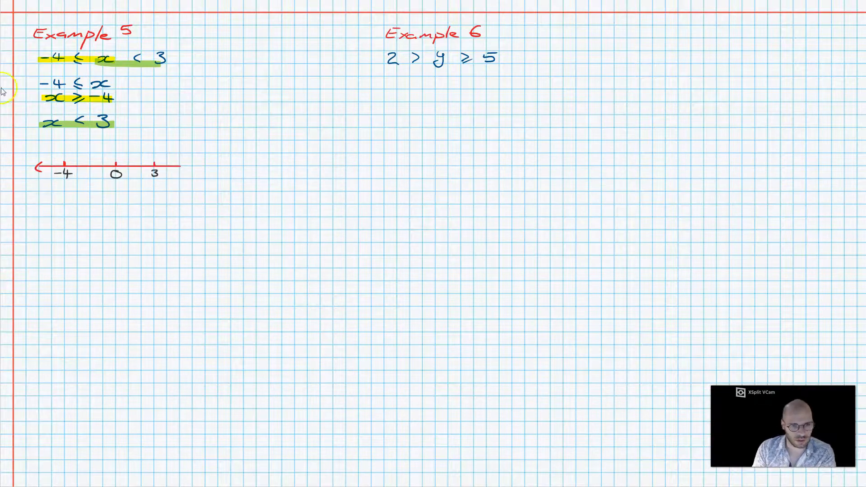
# - Add the right-hand arrowhead to the number line and label it x
pyautogui.moveTo(172, 167); pyautogui.dragTo(185, 167)
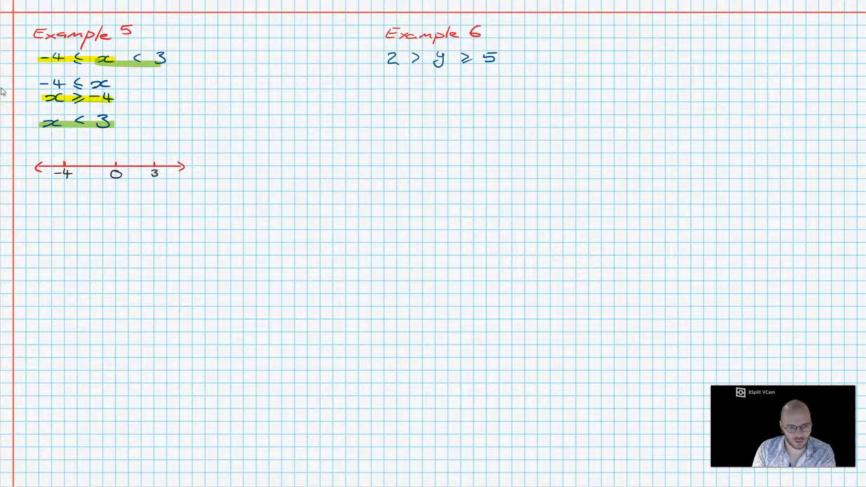
pyautogui.write('x')
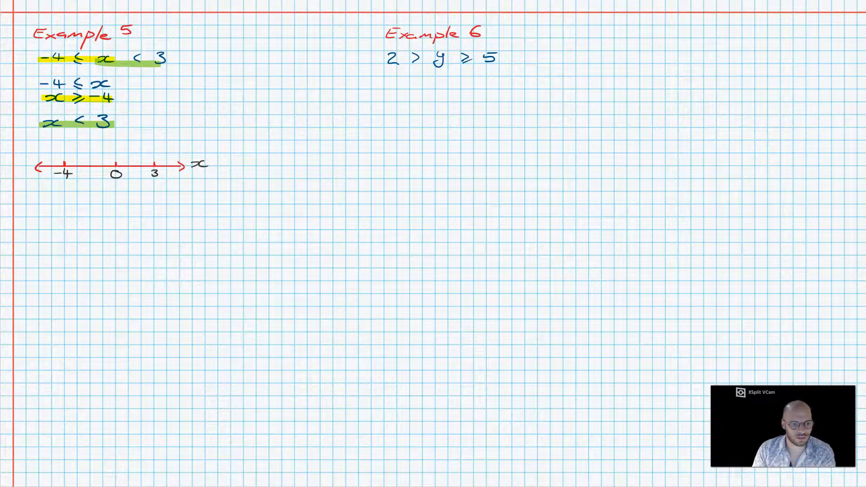
pyautogui.click(141, 98)
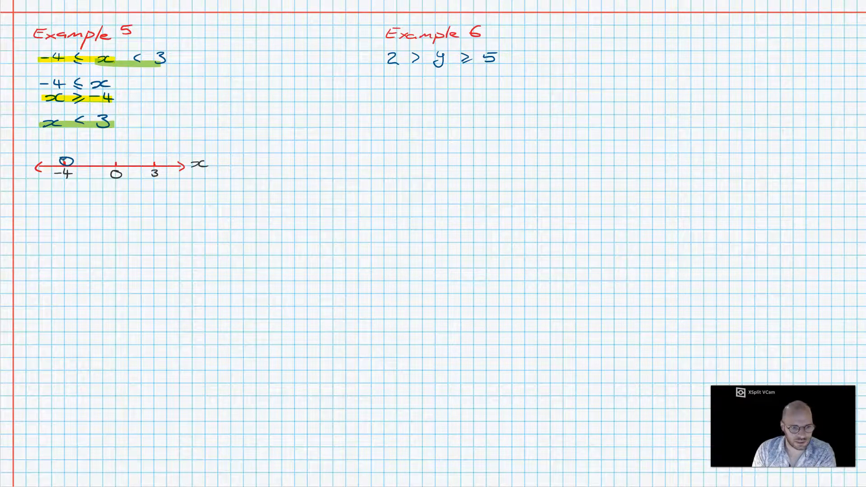
# - Fill the dot at -4 and draw the segment rightward to 3
pyautogui.click(65, 162)
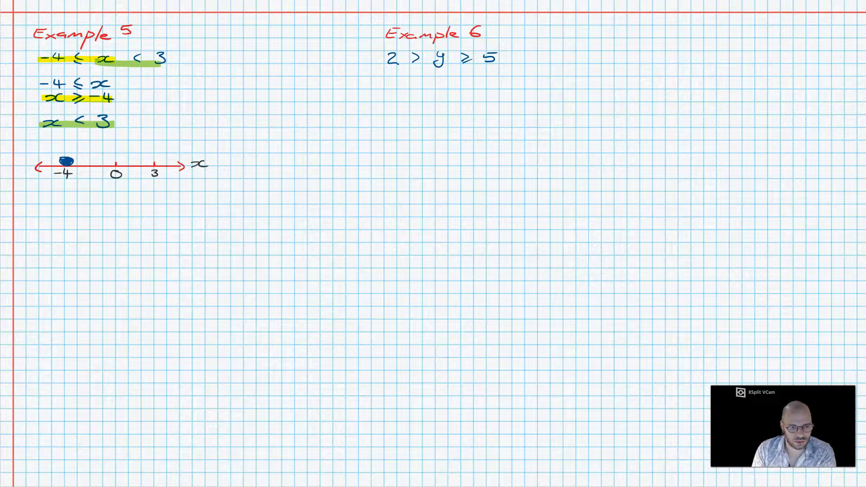
pyautogui.moveTo(65, 160); pyautogui.dragTo(88, 160)
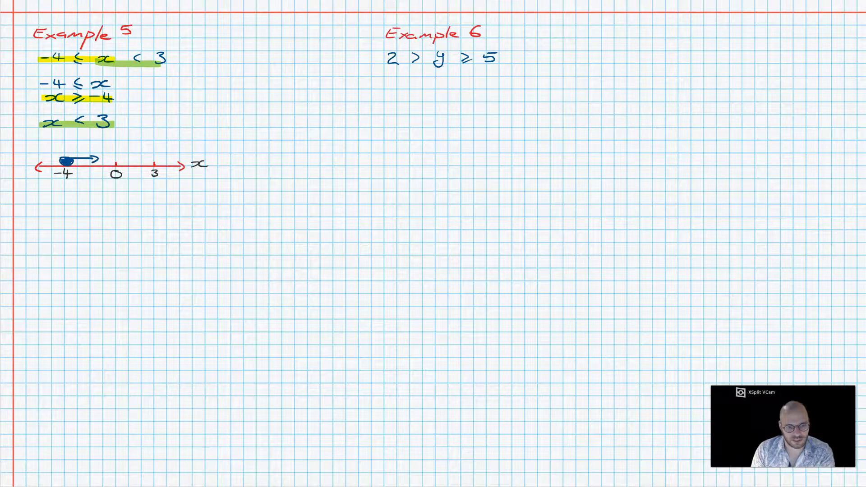
pyautogui.click(153, 161)
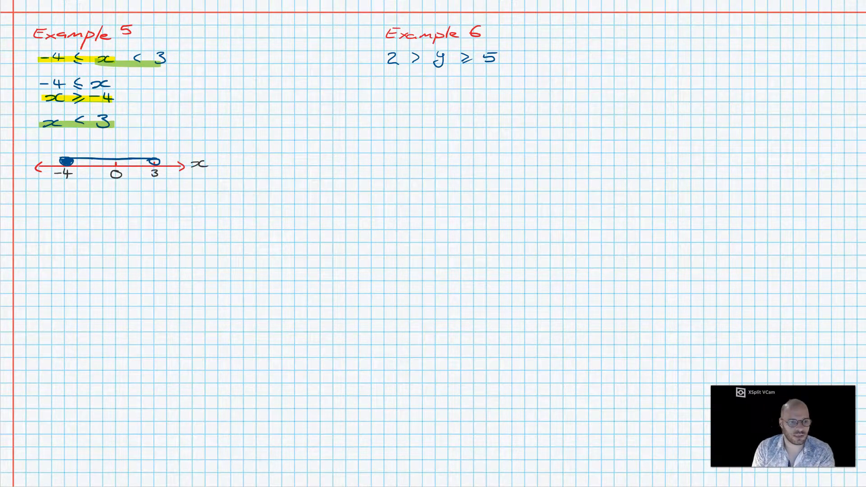
# - Highlight 2 > y in yellow and write 2 > y, y < 2 and y ≥ 5
pyautogui.click(12, 7)
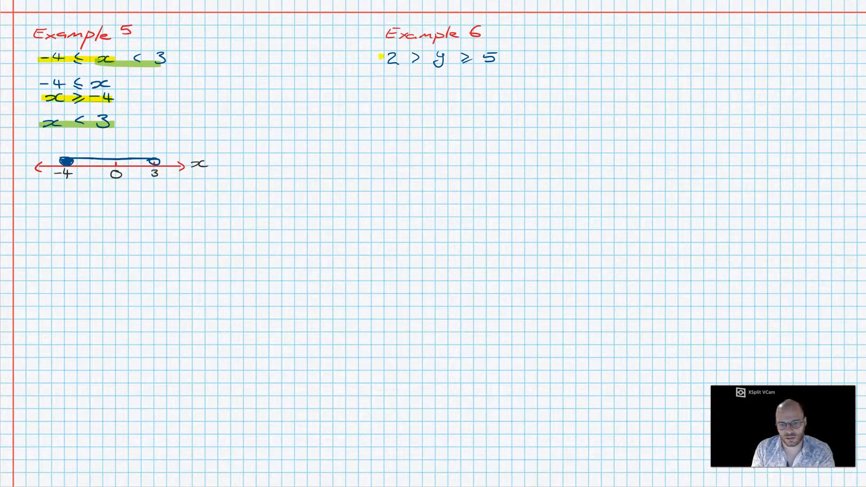
pyautogui.click(47, 7)
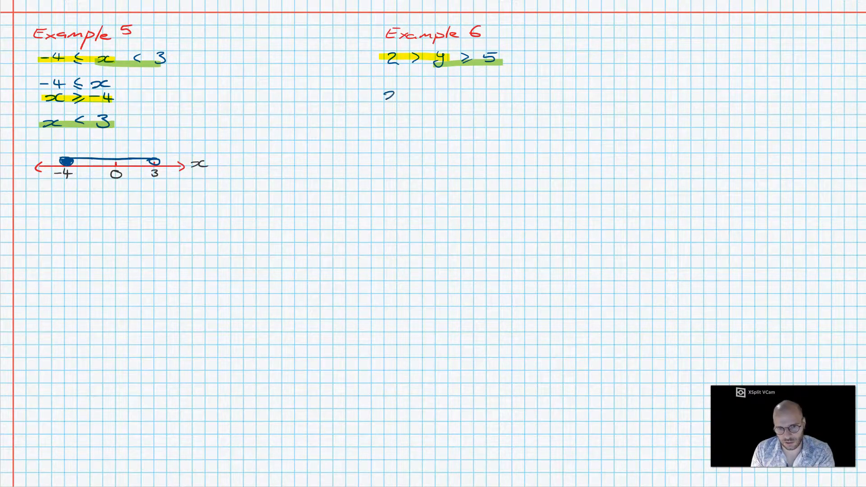
pyautogui.write('2 > y')
pyautogui.write('y <')
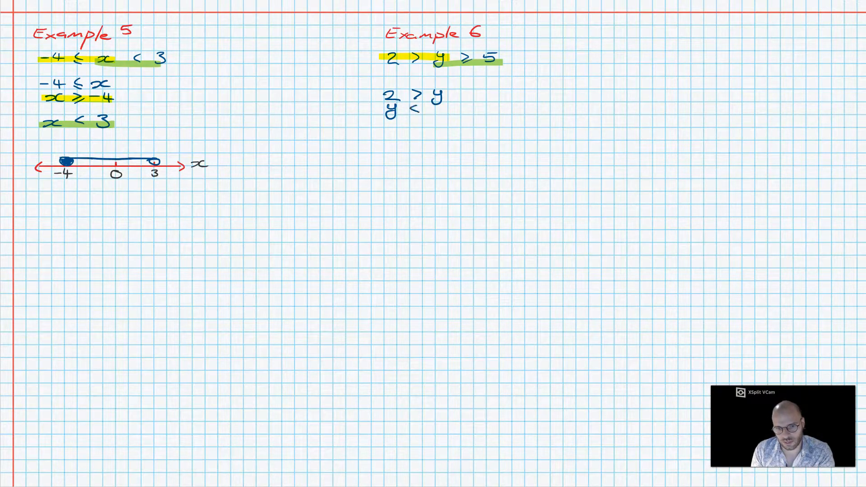
pyautogui.write('2')
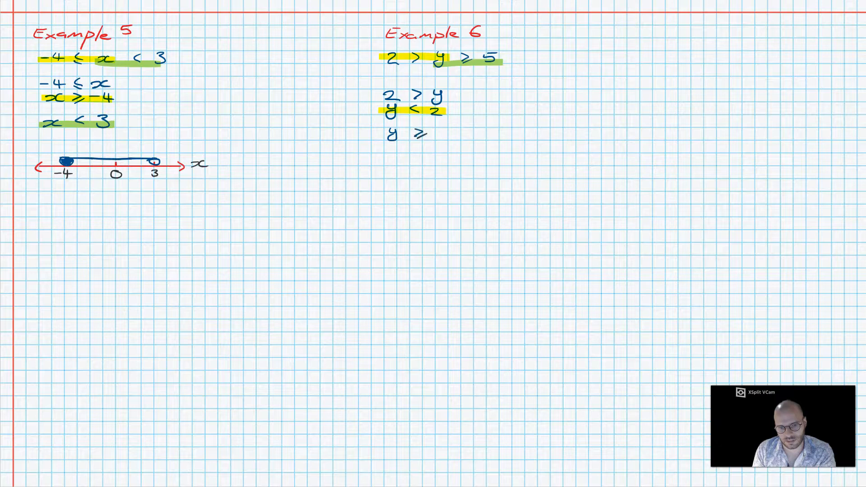
pyautogui.write('5')
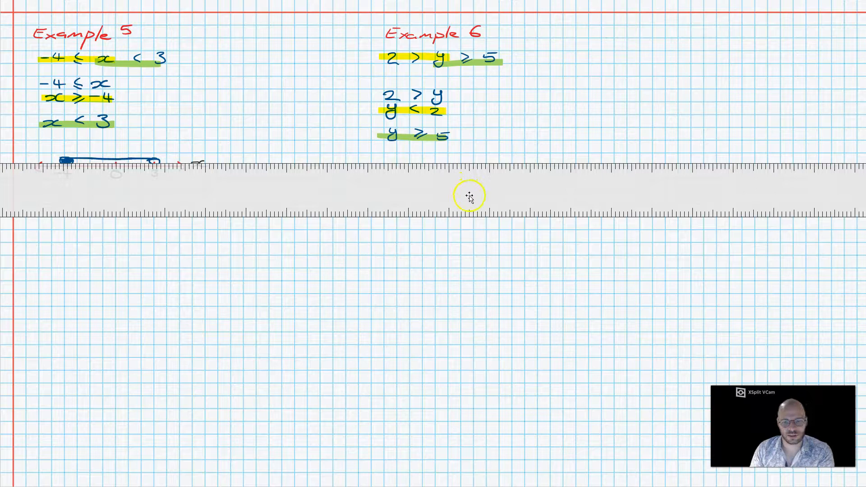
# - Dismiss the ruler picture's options menu and switch to blue ink to mark 2
pyautogui.rightClick(469, 196)
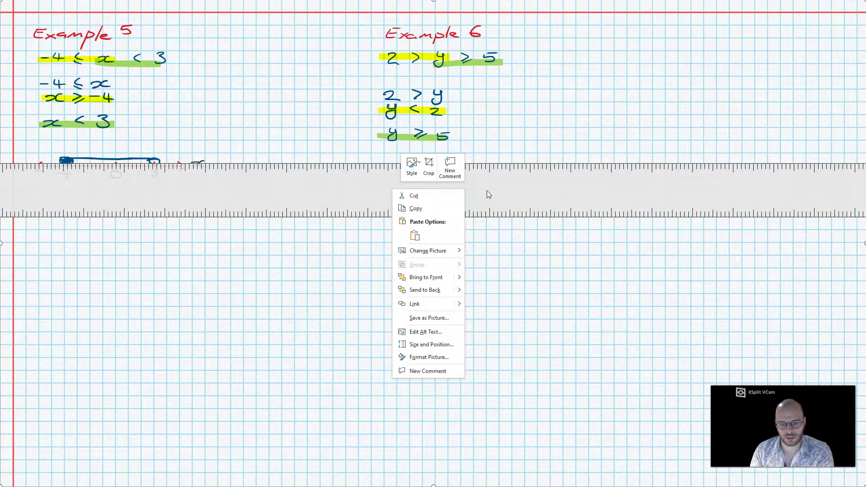
pyautogui.click(418, 189)
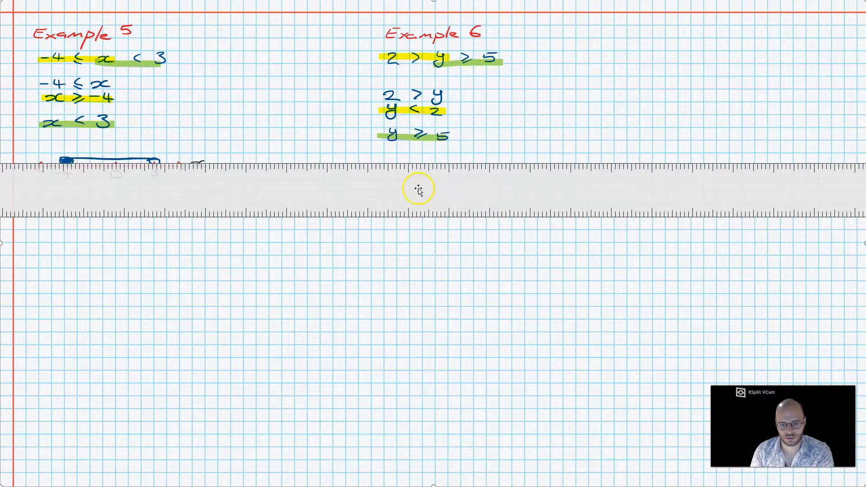
pyautogui.moveTo(478, 187)
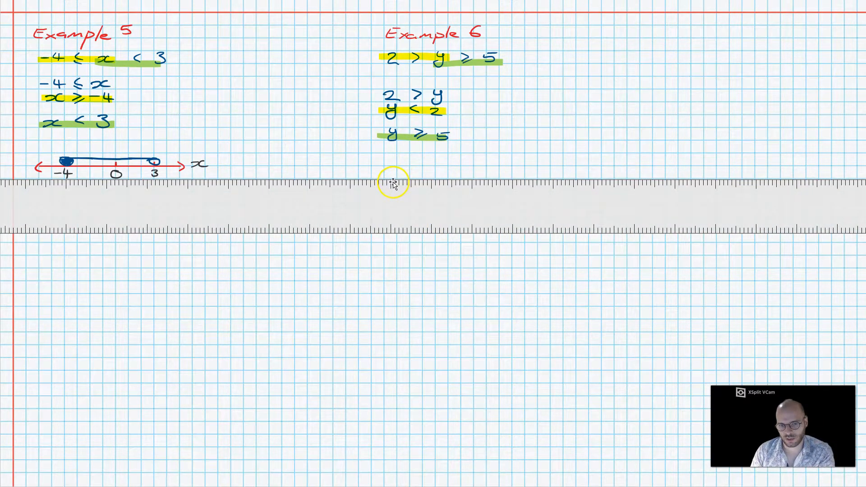
pyautogui.moveTo(397, 187)
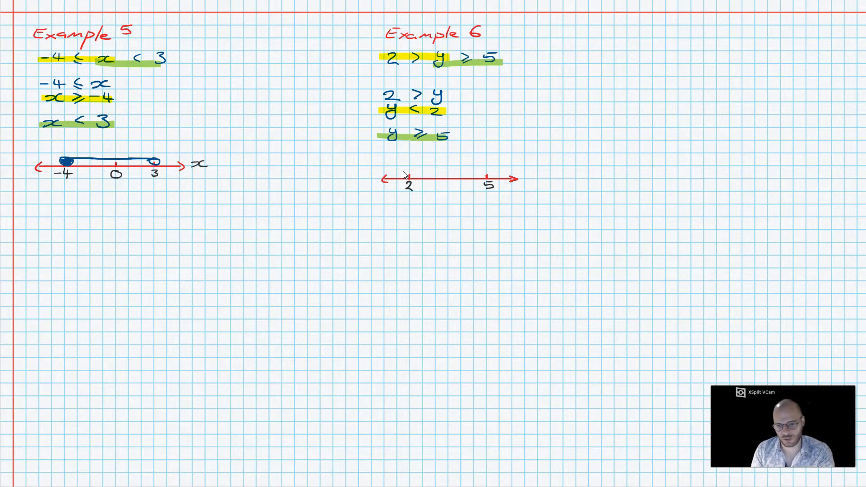
pyautogui.click(527, 180)
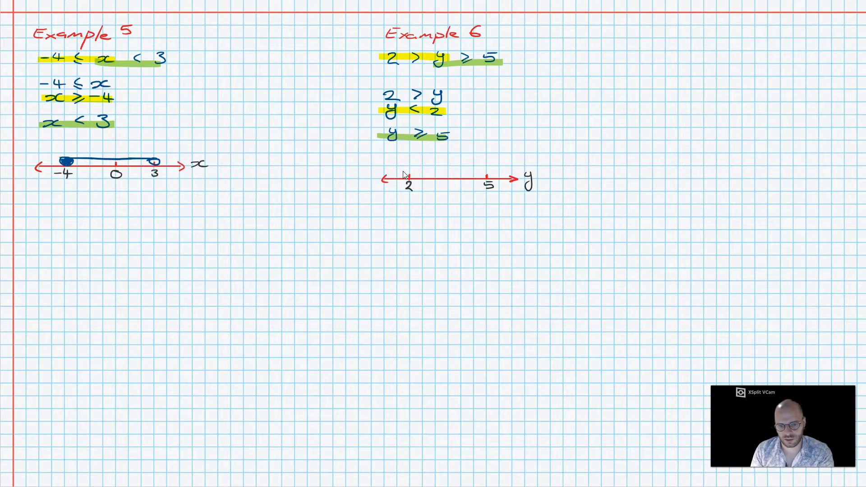
pyautogui.click(410, 170)
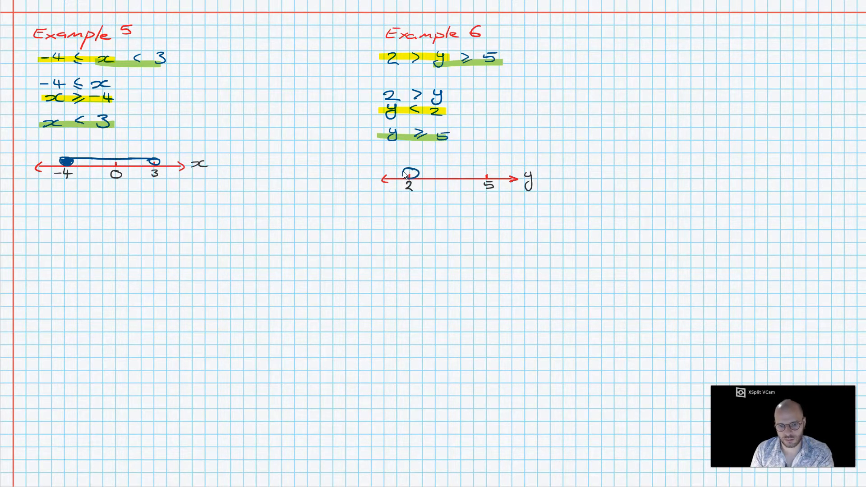